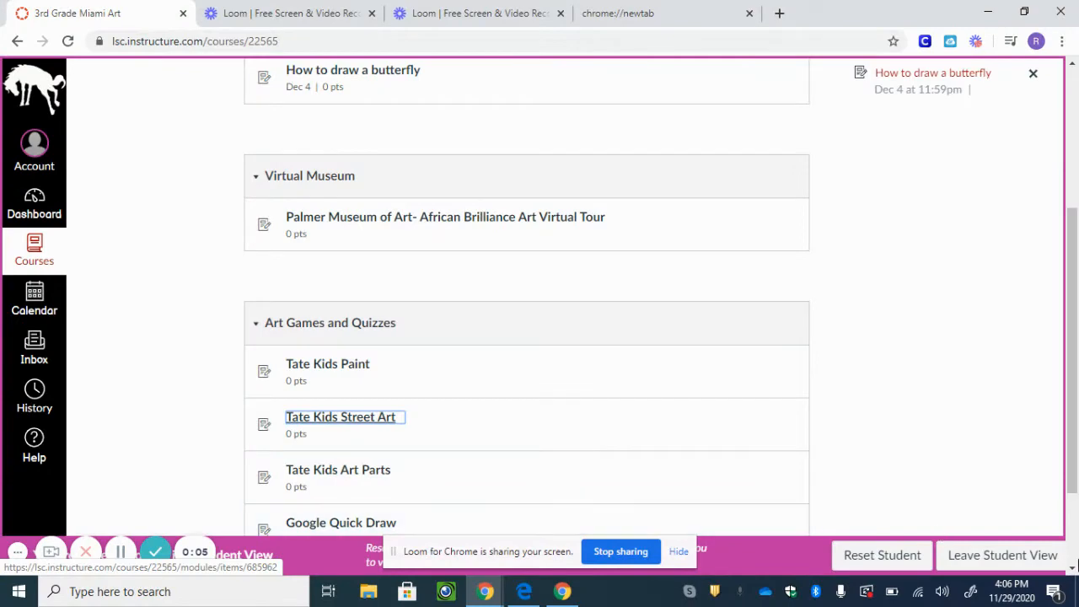
# - Open the Tate Kids Street Art activity from the module list
pyautogui.scroll(-3)
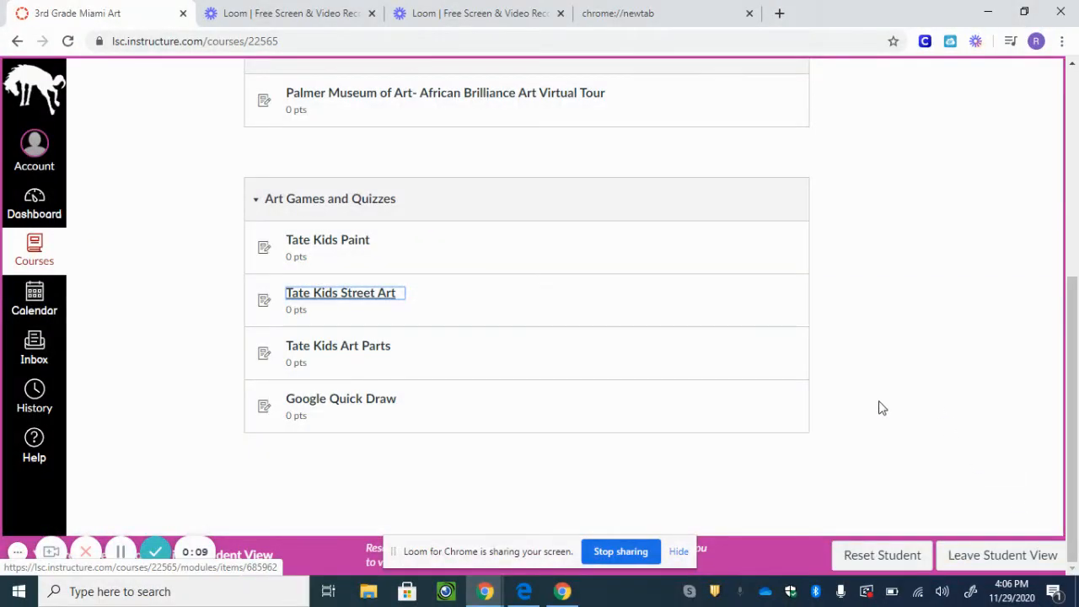
pyautogui.moveTo(341, 292)
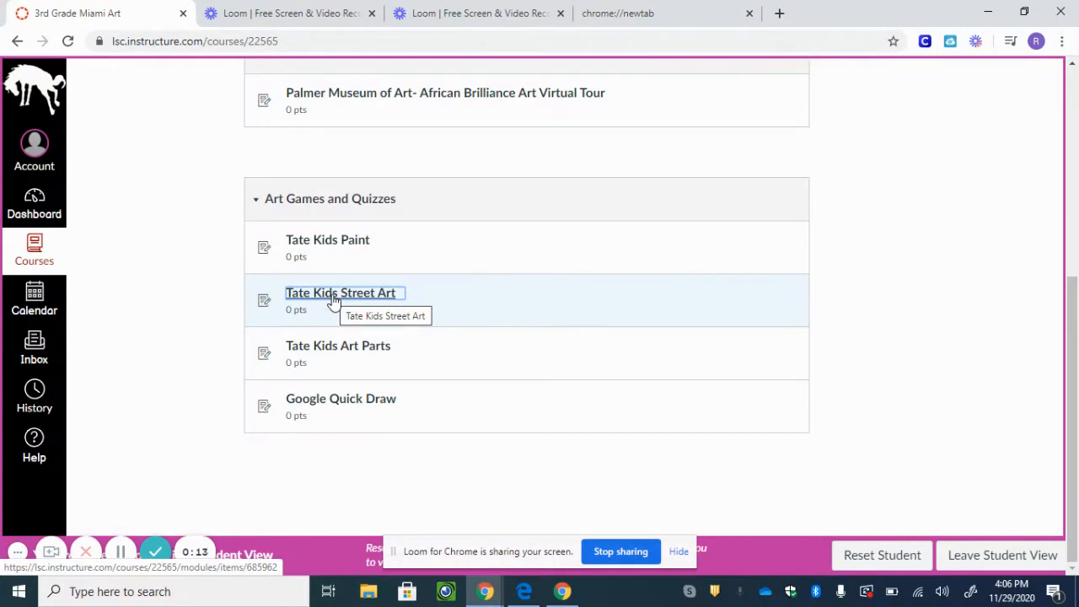
pyautogui.moveTo(426, 205)
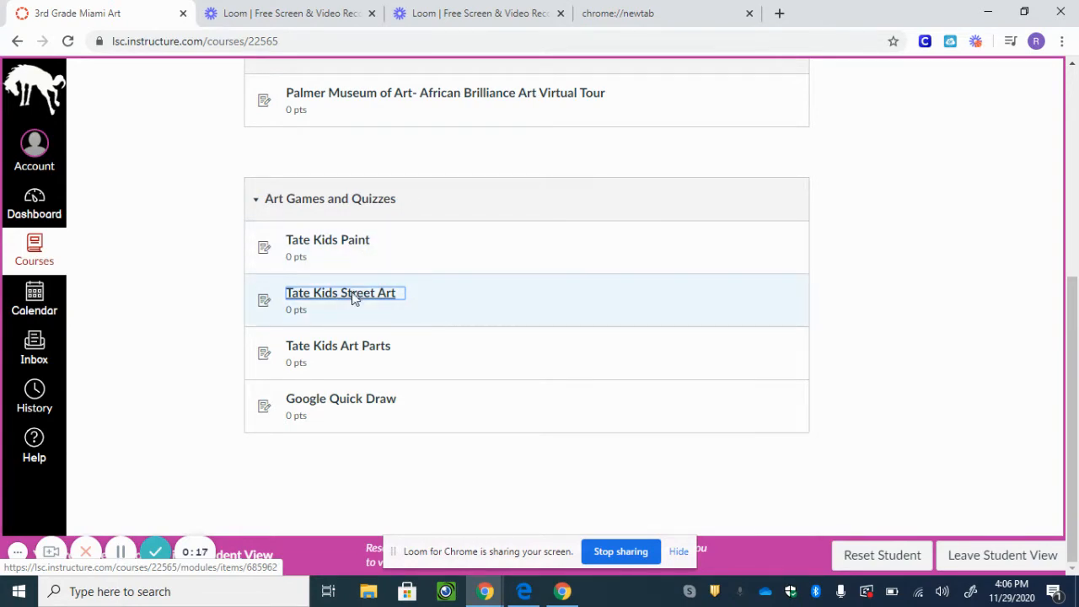
pyautogui.click(340, 293)
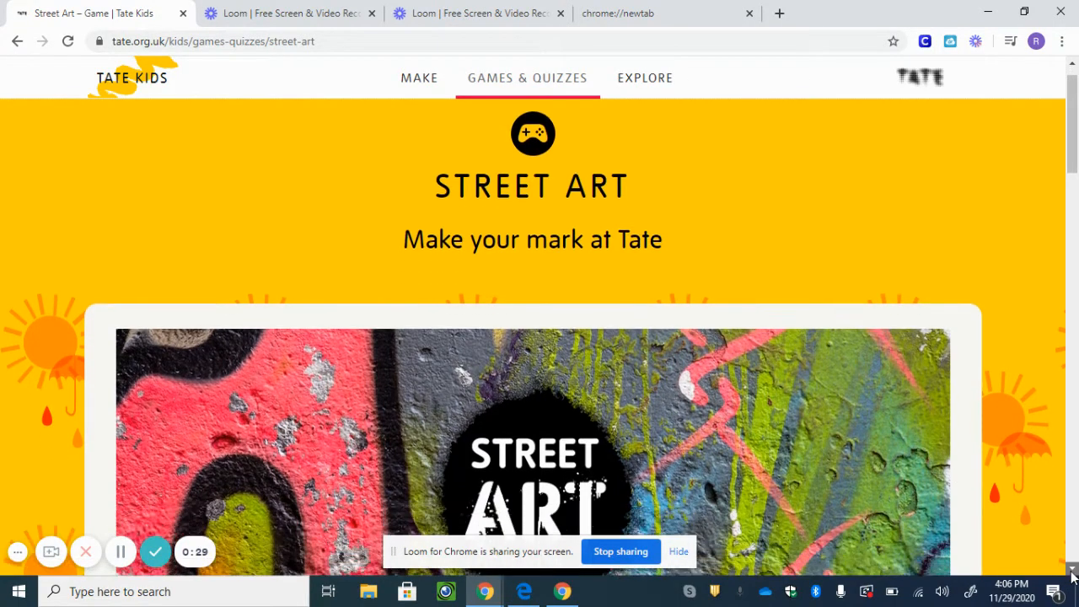
# - Start the Street Art game from the banner, reaching the graffiti introduction
pyautogui.scroll(-3)
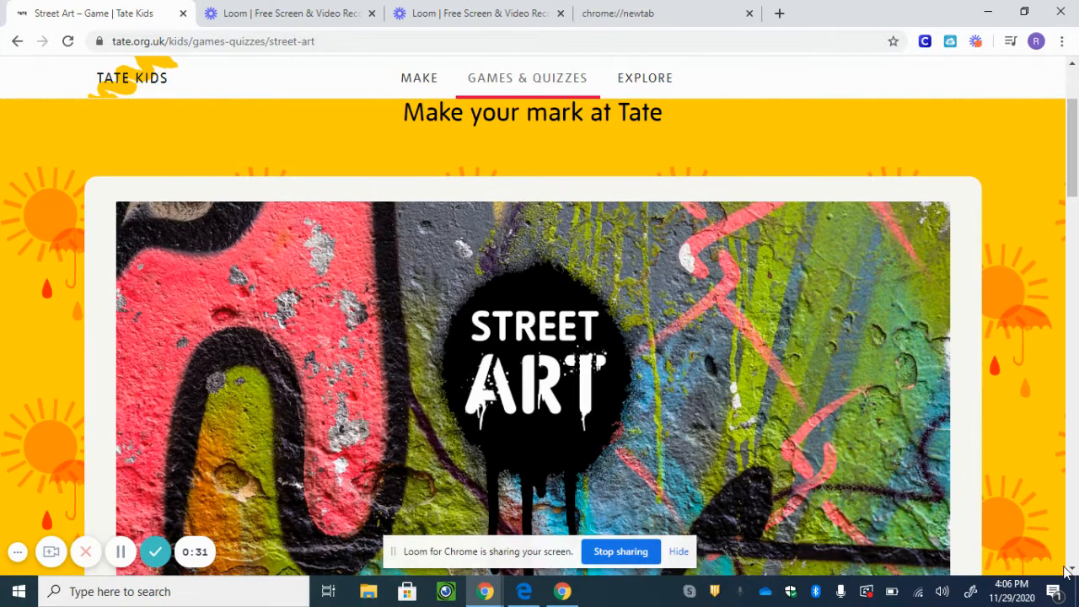
pyautogui.scroll(-3)
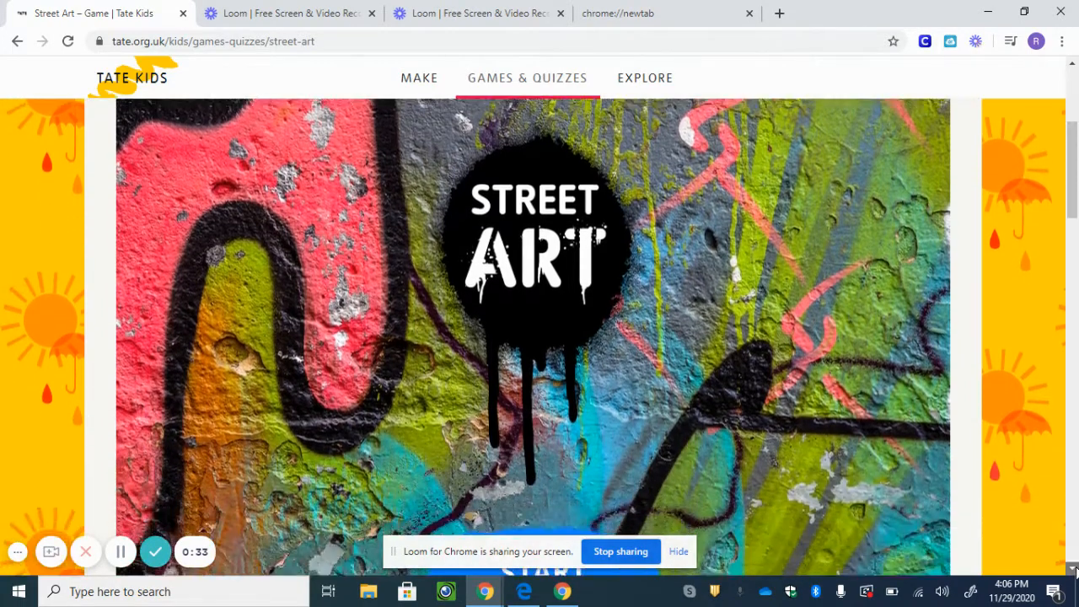
pyautogui.scroll(-3)
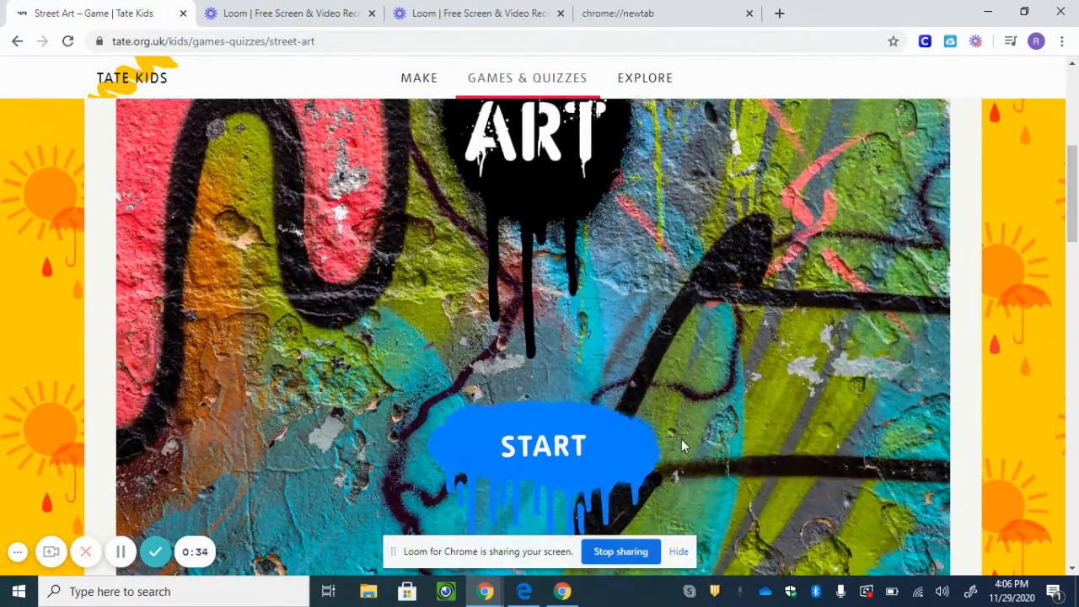
pyautogui.click(543, 445)
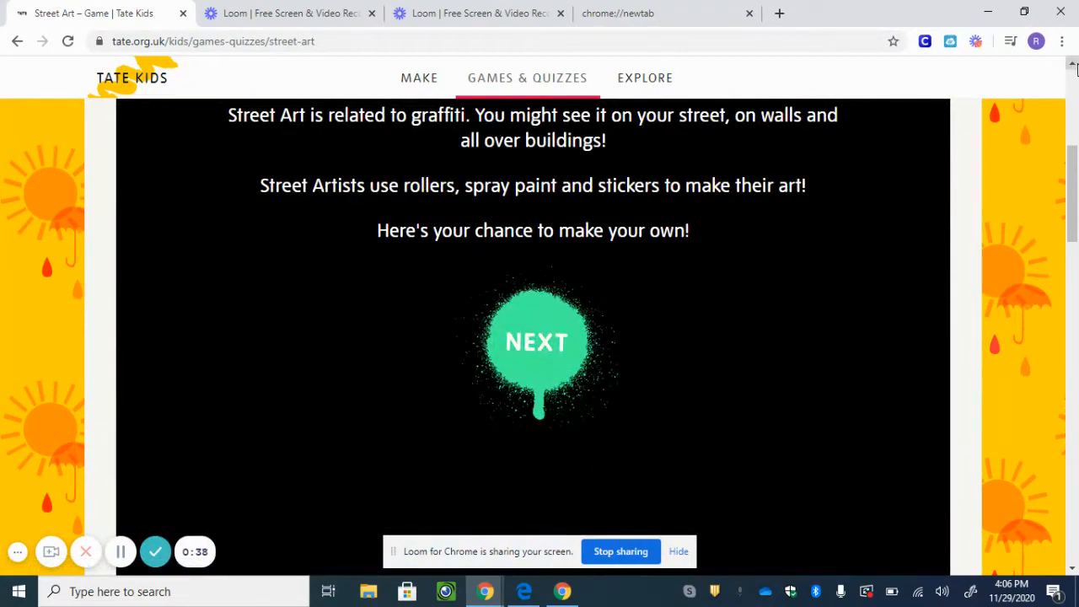
pyautogui.scroll(3)
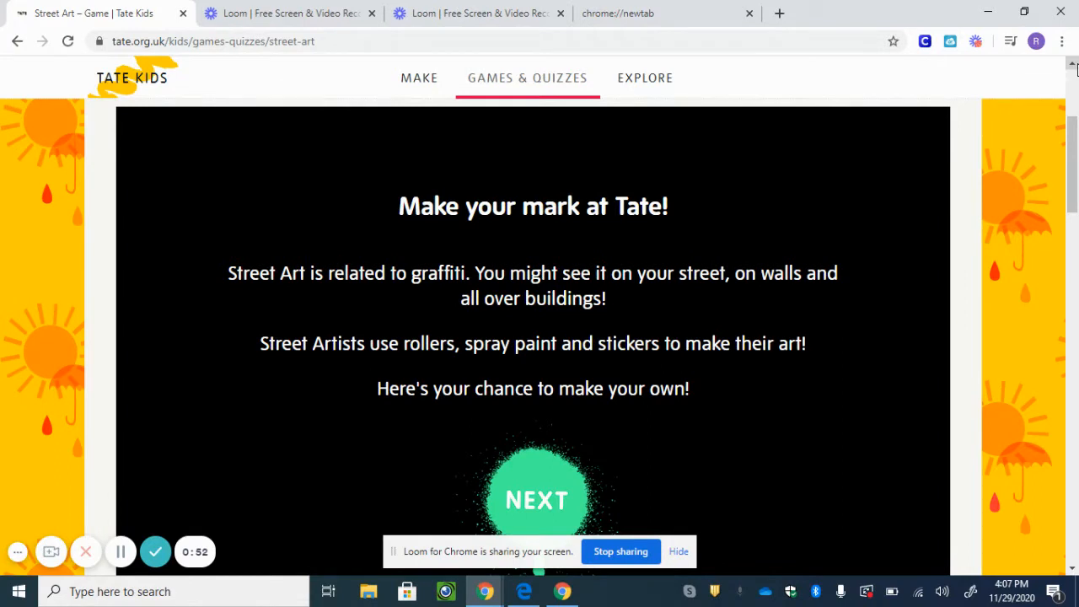
pyautogui.moveTo(909, 345)
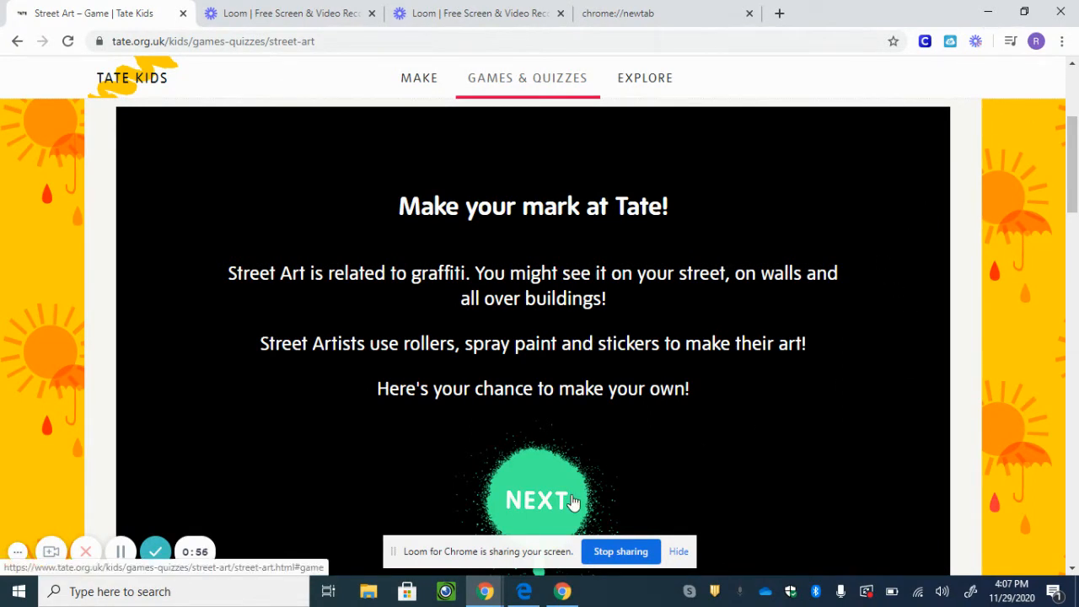
# - Move past the introduction to the brick painting wall
pyautogui.click(533, 499)
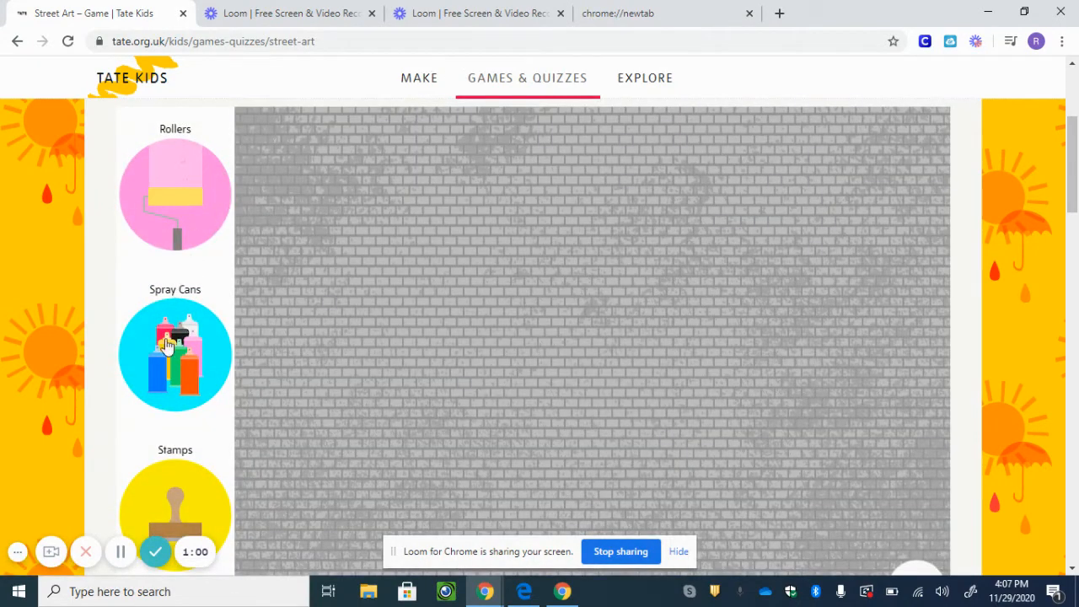
pyautogui.moveTo(226, 136)
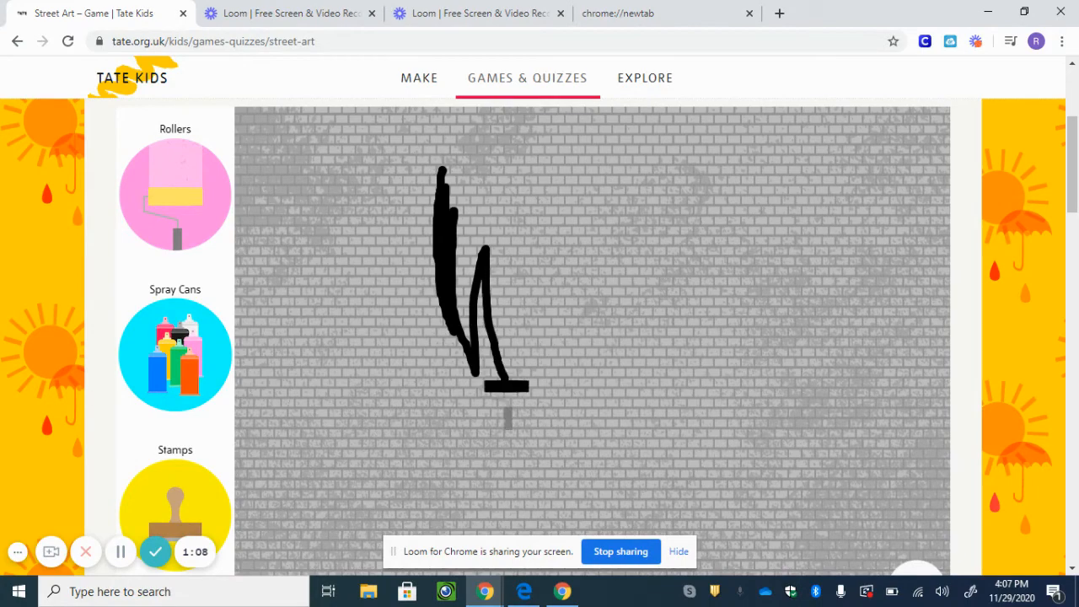
pyautogui.scroll(-3)
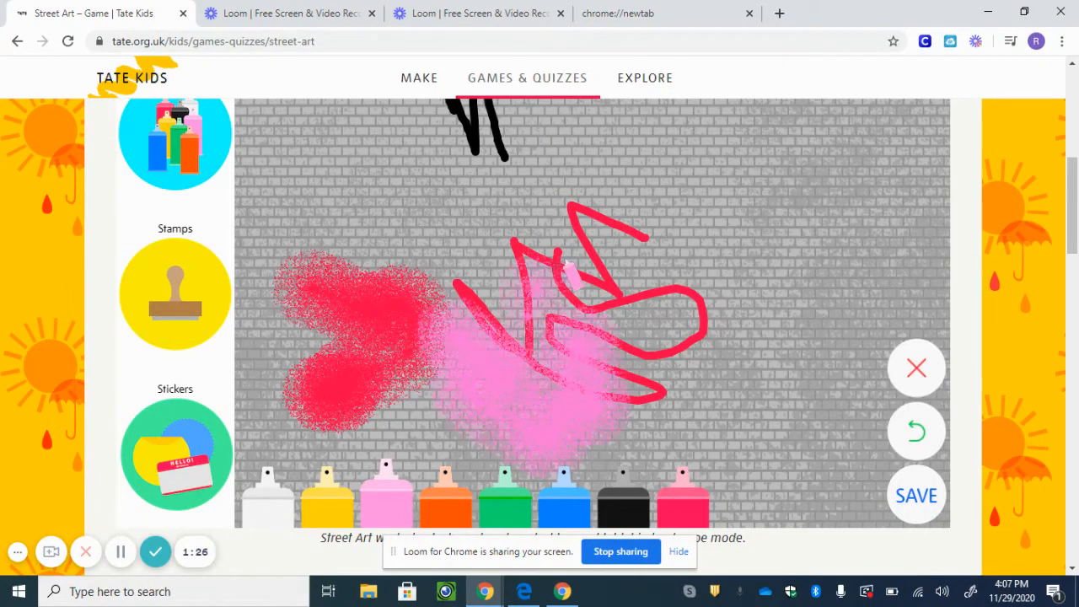
# - Stamp a blue horse at the wall's upper left and a second horse on the right
pyautogui.click(175, 295)
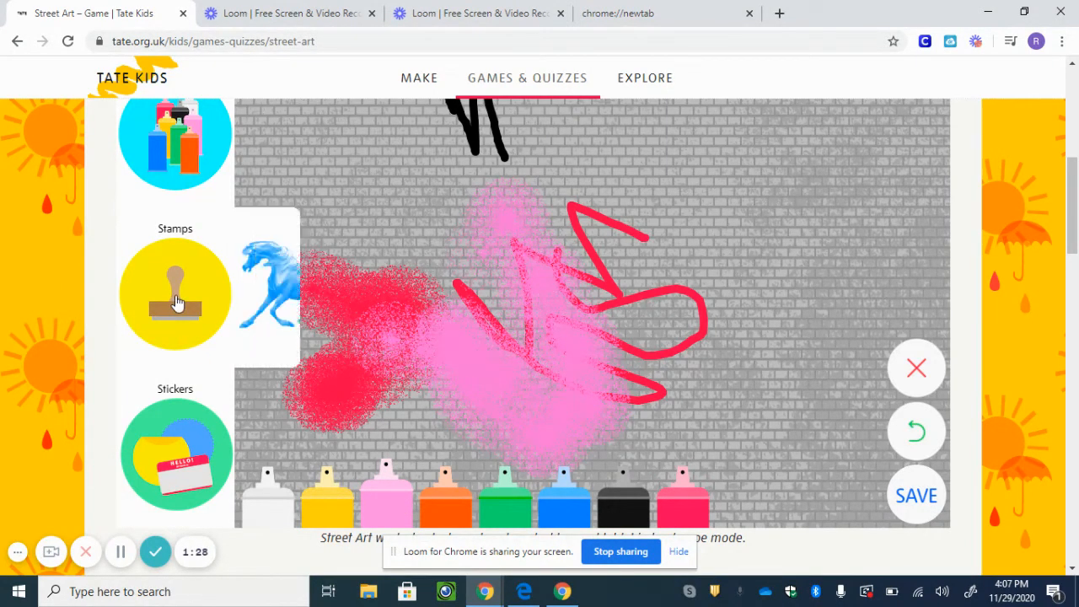
pyautogui.click(174, 292)
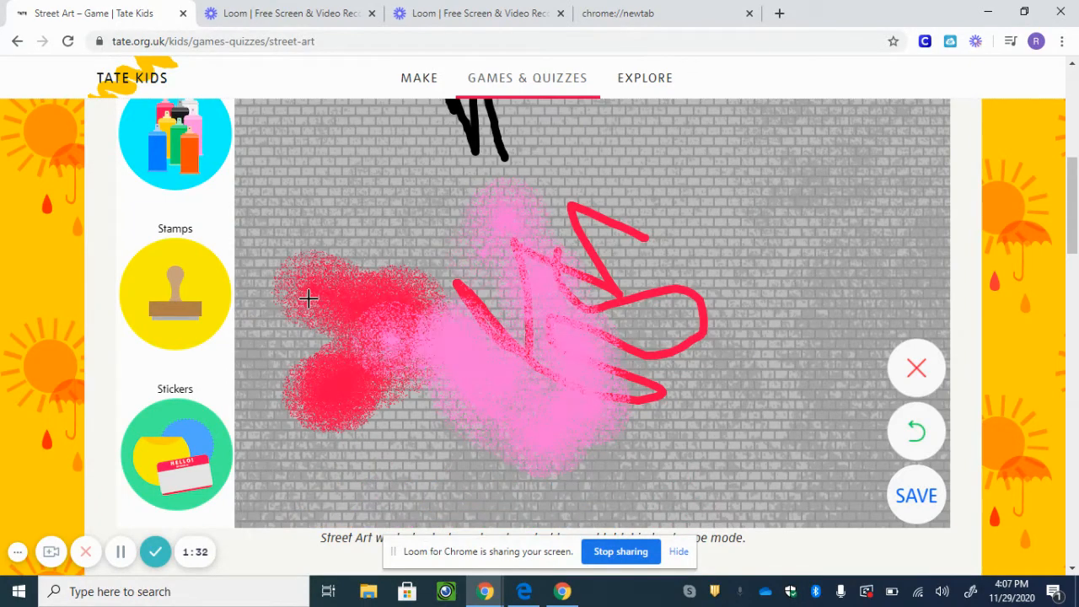
pyautogui.click(722, 294)
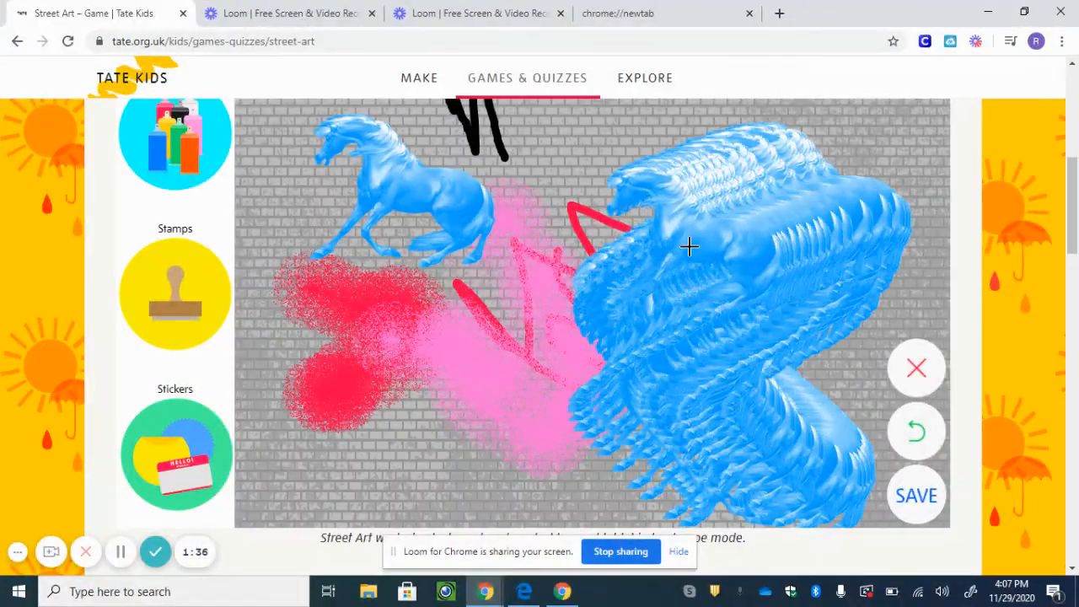
pyautogui.moveTo(690, 247); pyautogui.dragTo(814, 455)
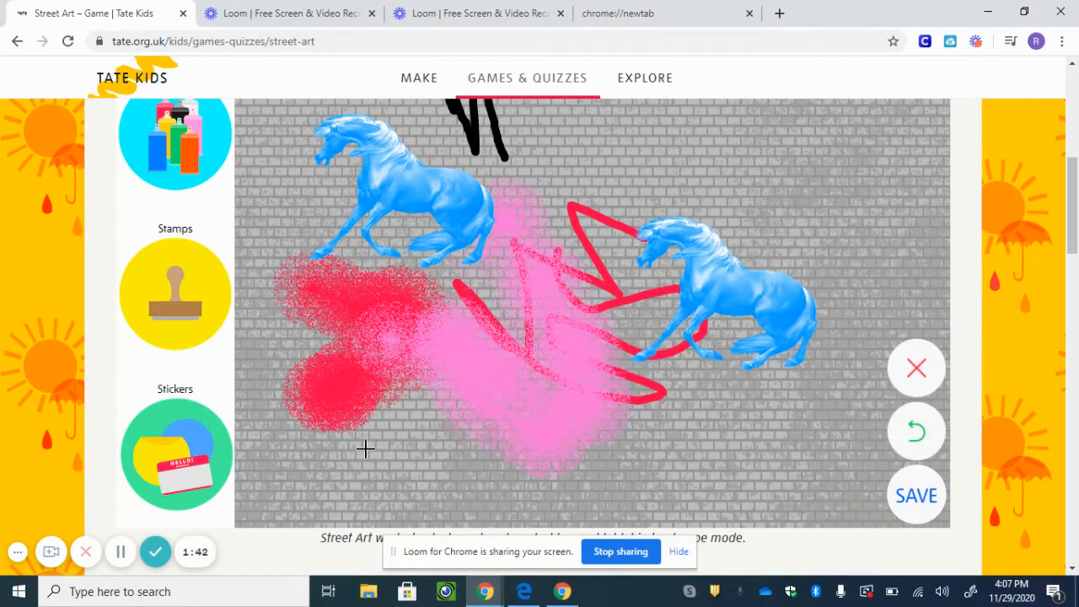
pyautogui.moveTo(4, 306)
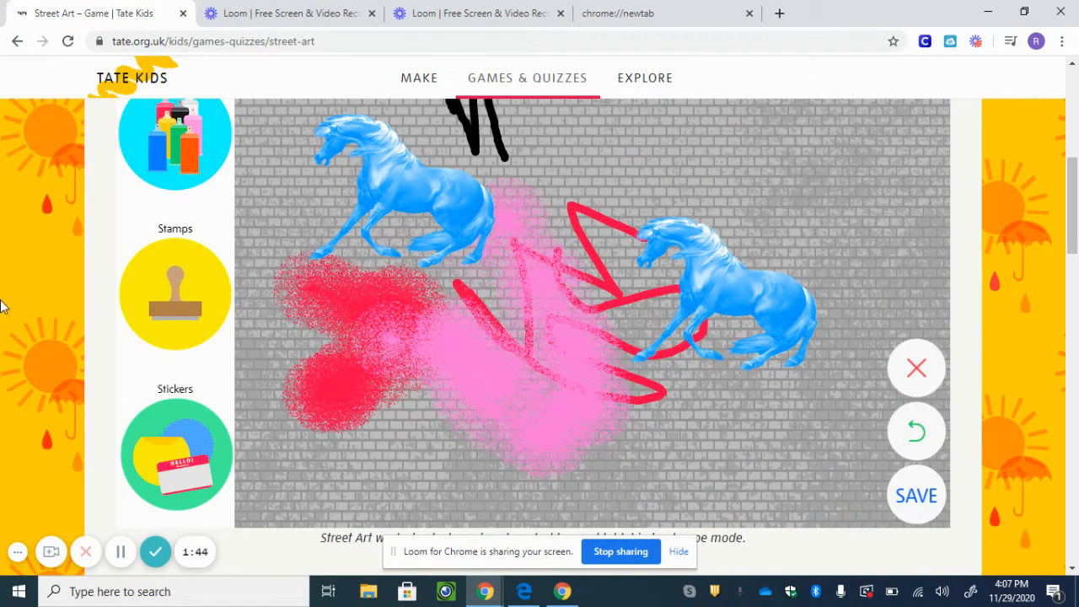
# - Handwrite a name on the 'Hello, my name is' sticker and accept it
pyautogui.click(175, 454)
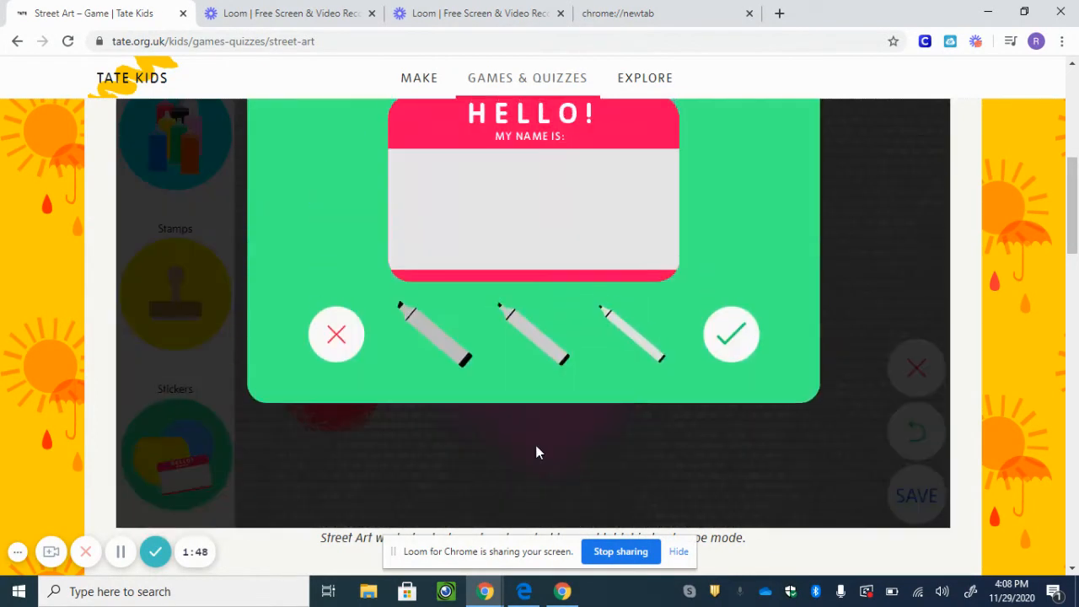
pyautogui.moveTo(434, 194); pyautogui.dragTo(426, 266)
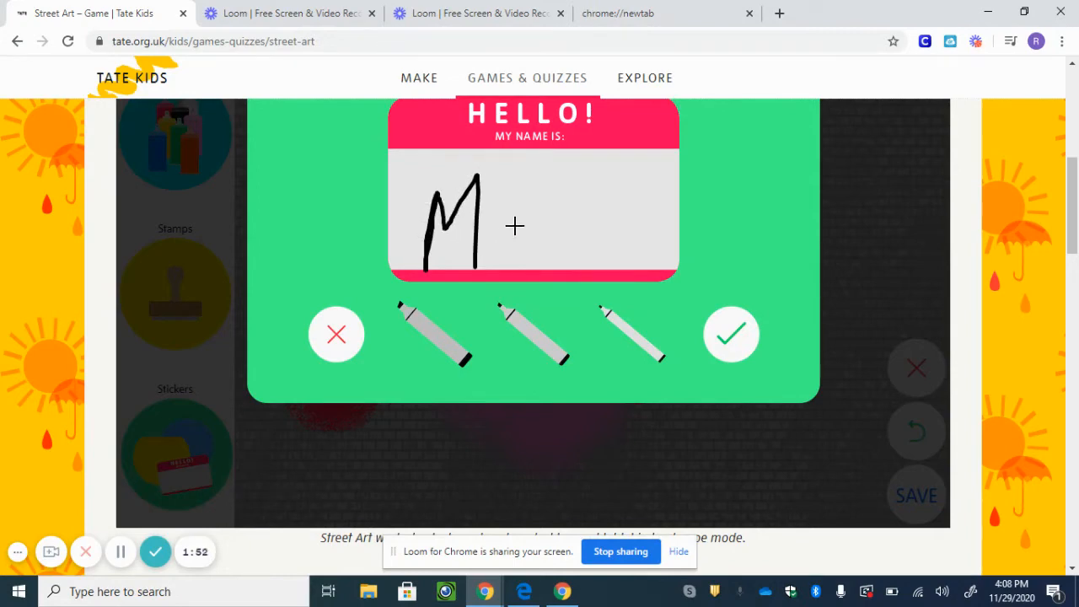
pyautogui.moveTo(505, 227); pyautogui.dragTo(561, 262)
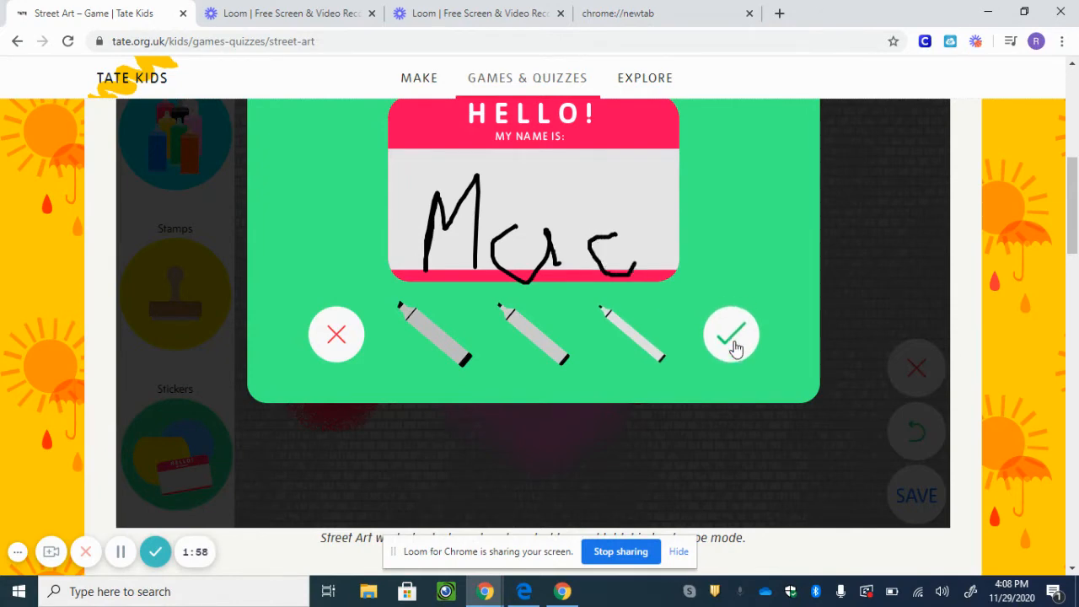
pyautogui.click(730, 334)
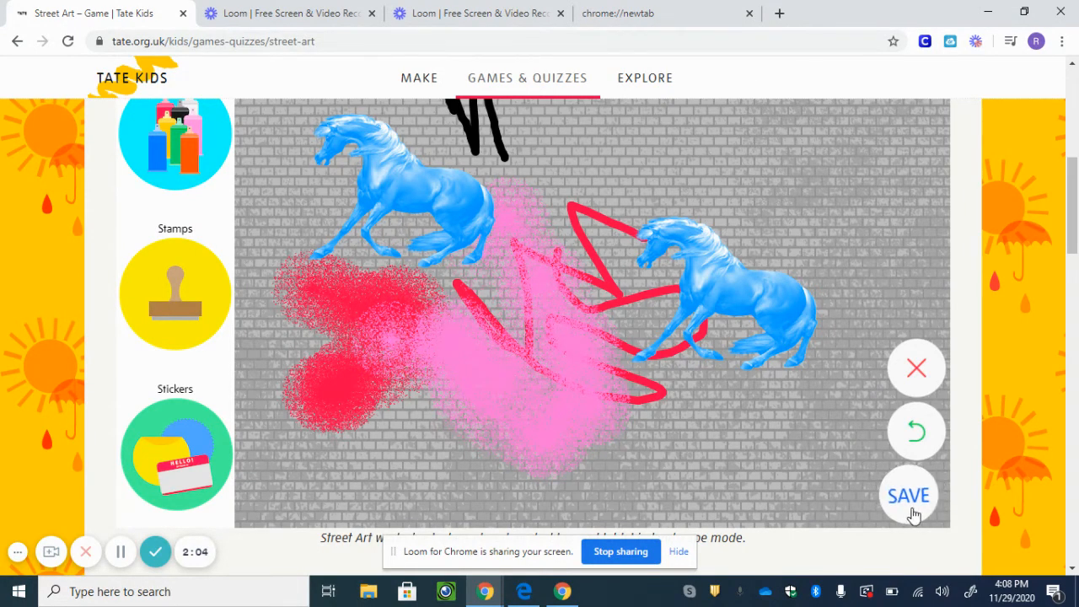
# - Save the wall and enter artist name Mac and country US
pyautogui.click(907, 494)
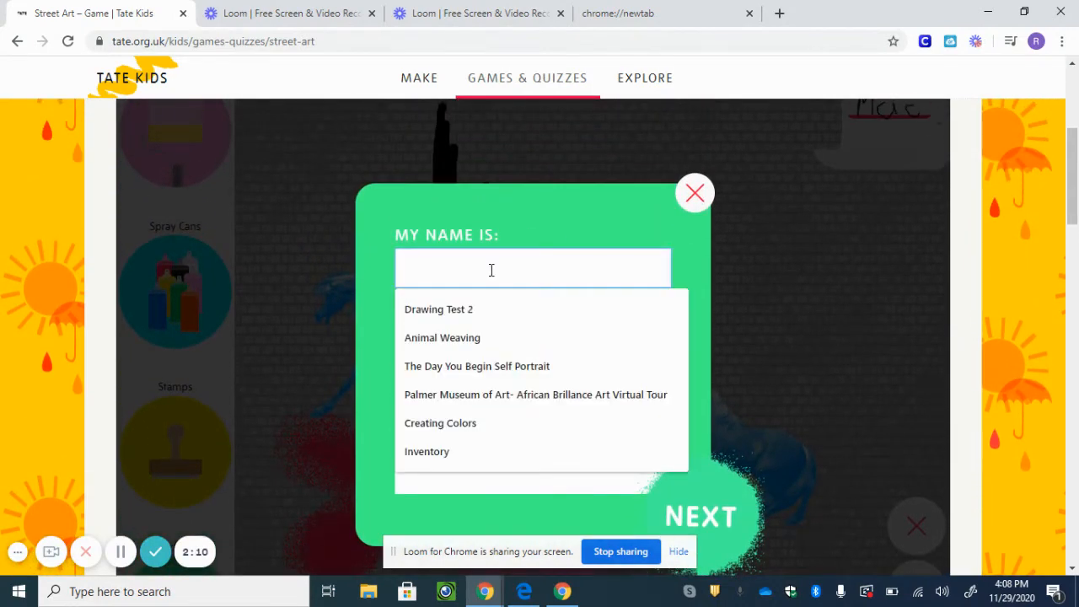
pyautogui.write('RA')
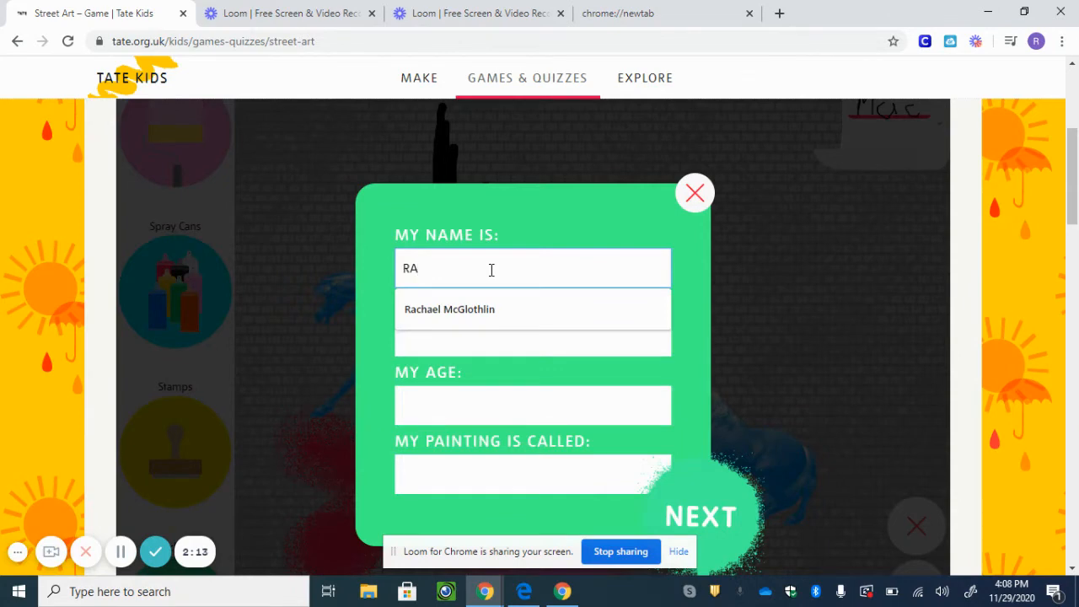
pyautogui.write('Mac')
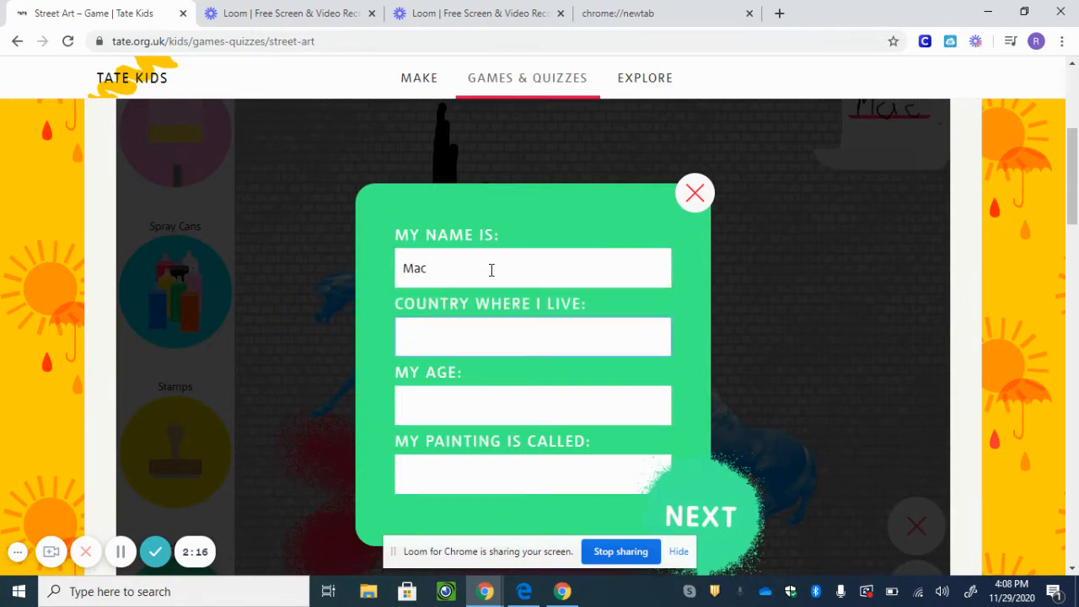
pyautogui.write('us')
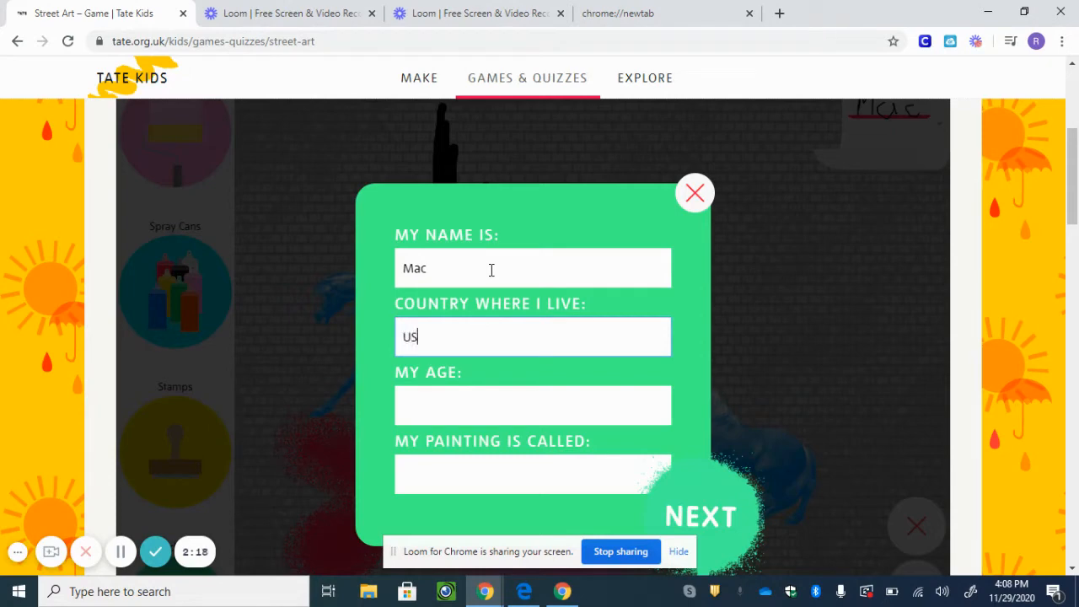
# - Enter age 32 and painting title Canvas, then submit the details
pyautogui.click(533, 405)
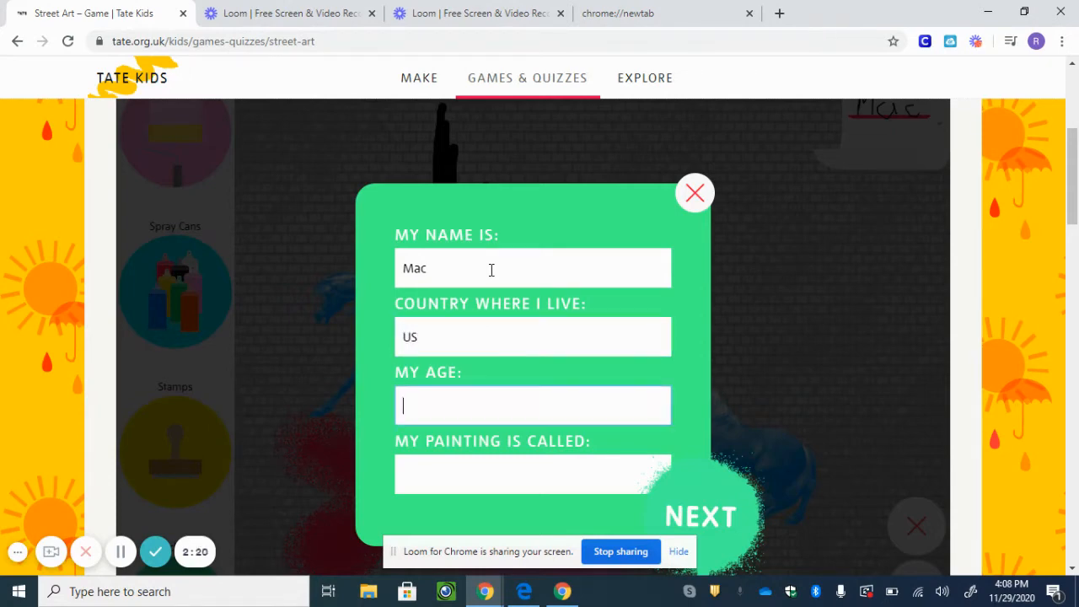
pyautogui.write('32')
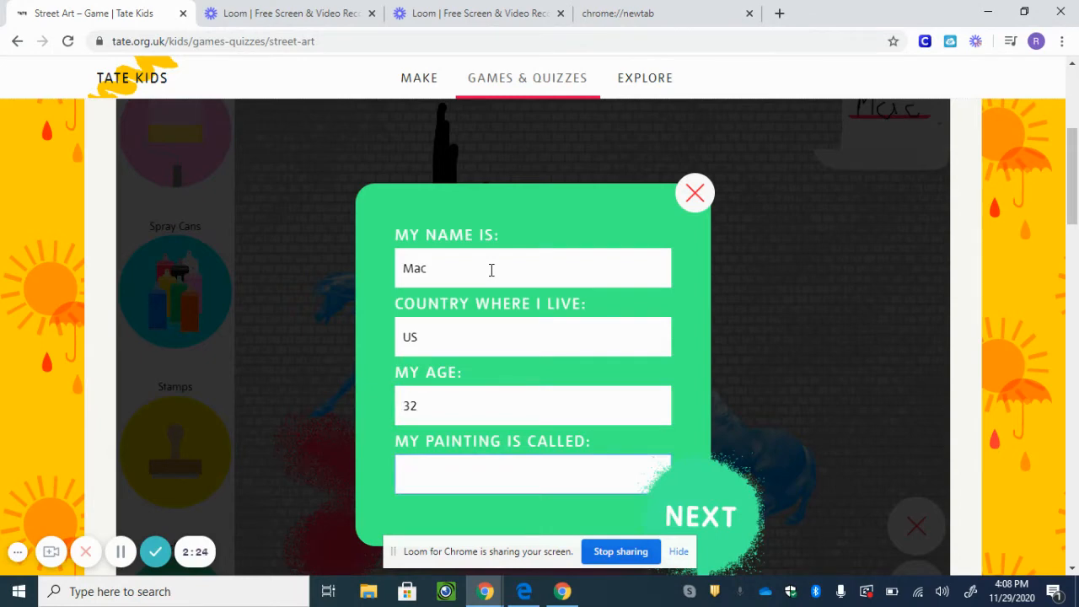
pyautogui.write('Canvas Demo')
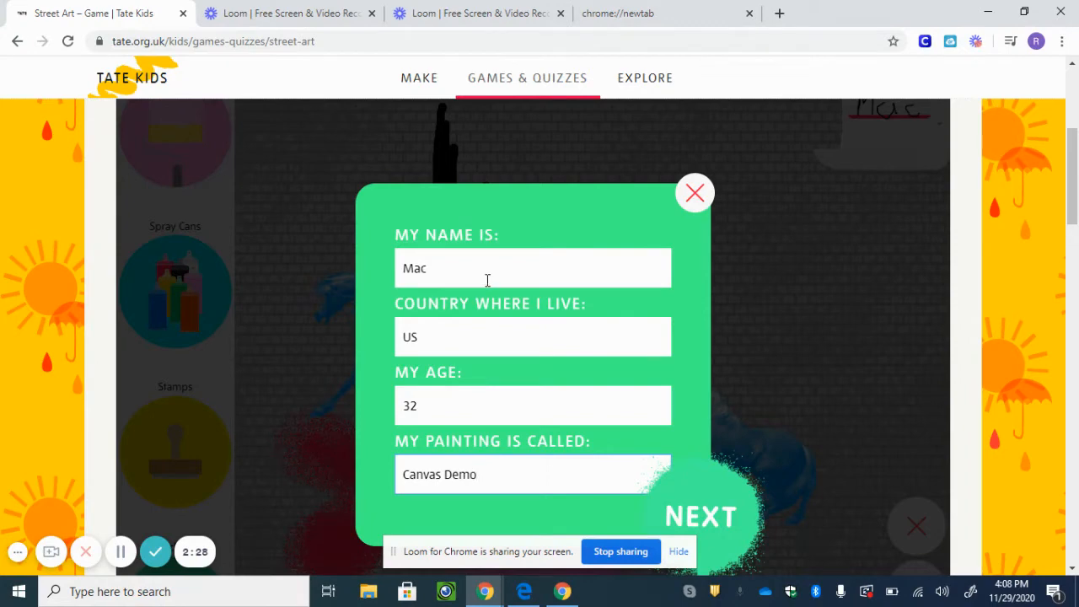
pyautogui.moveTo(708, 520)
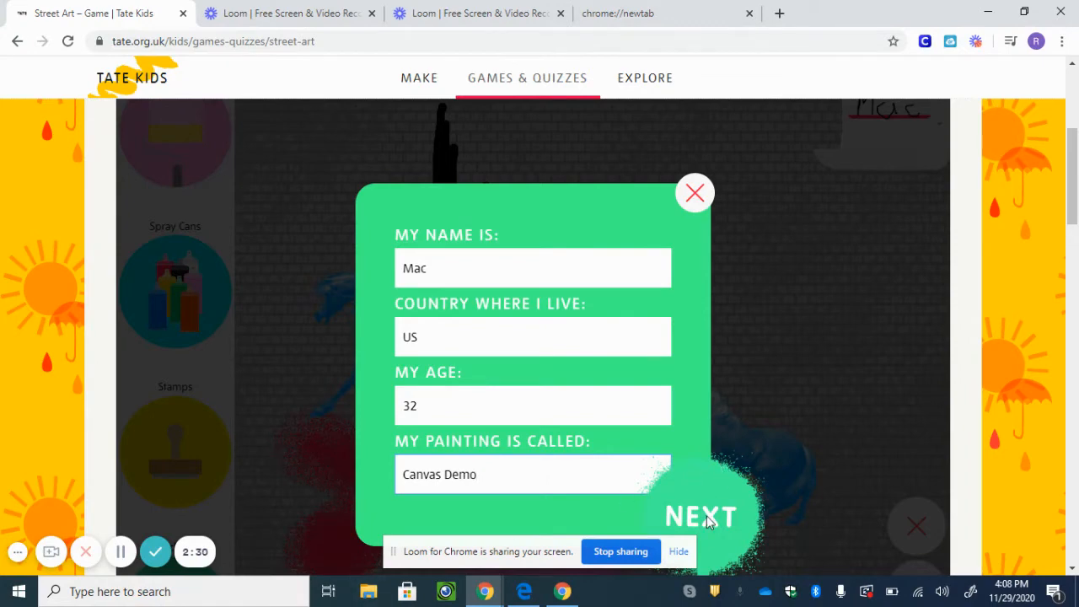
pyautogui.click(701, 515)
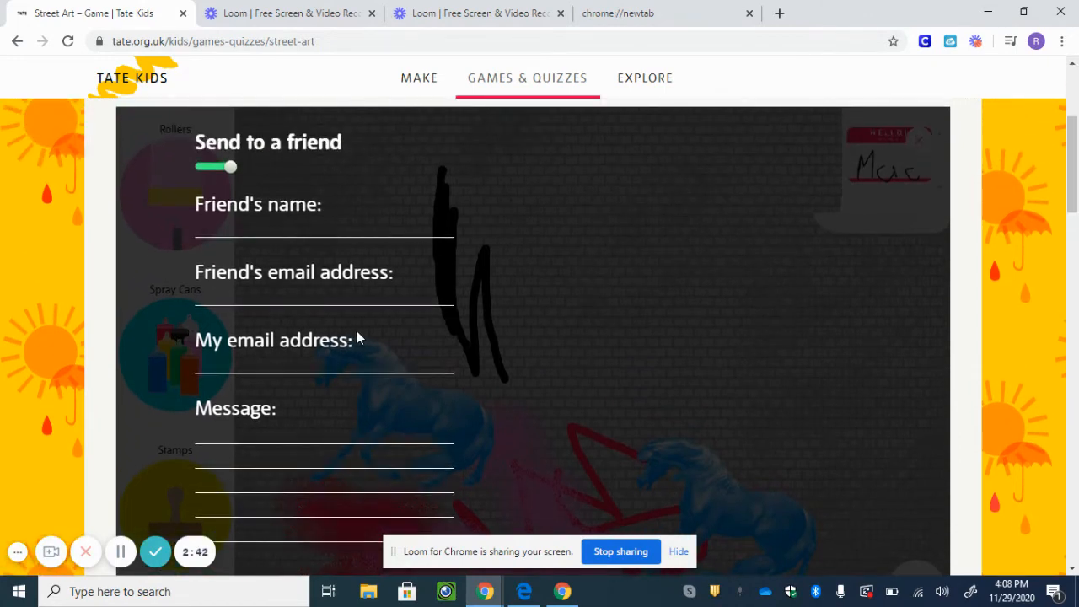
# - Skip sending the artwork to a friend and go to the gallery from the thank-you message
pyautogui.scroll(-3)
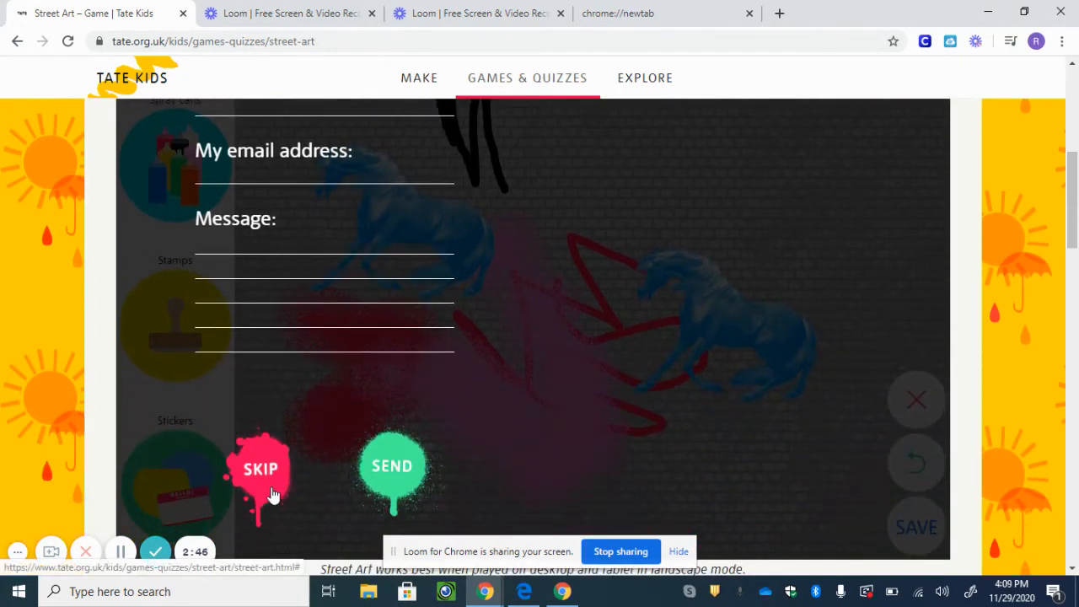
pyautogui.click(392, 466)
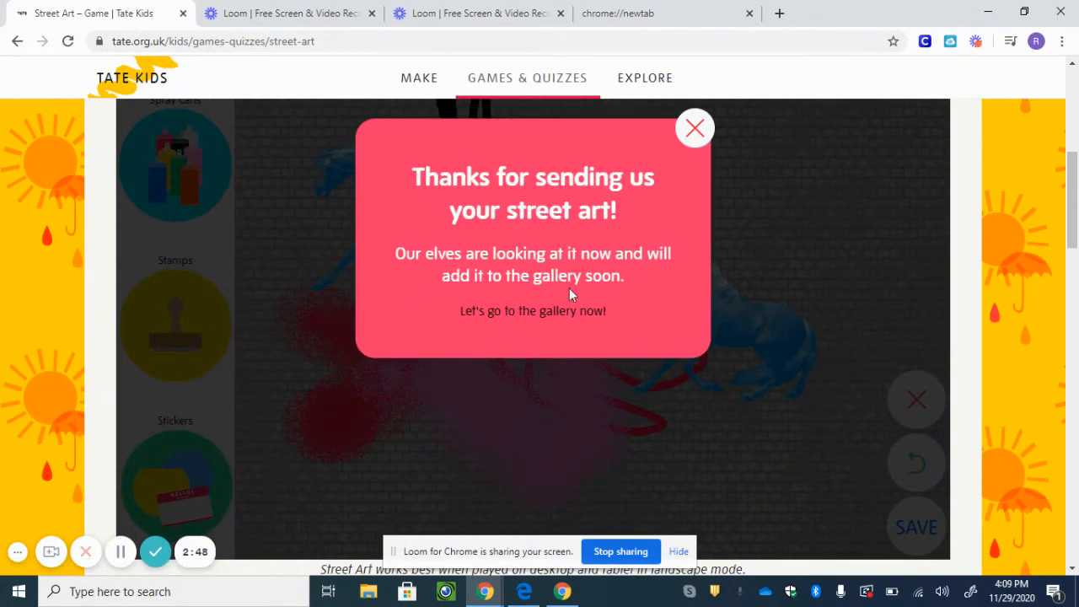
pyautogui.moveTo(674, 208)
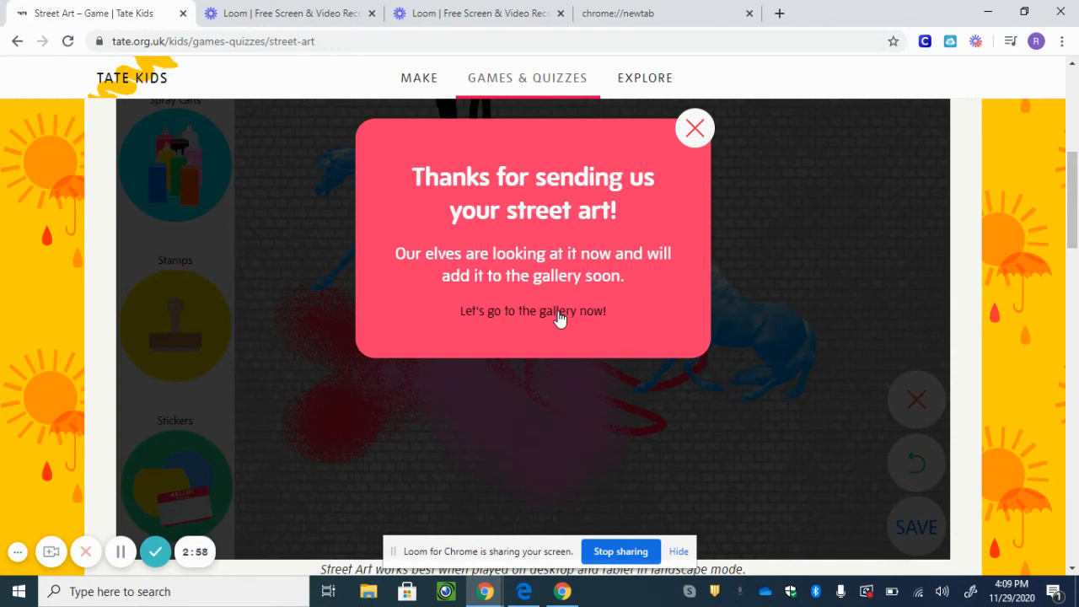
pyautogui.click(532, 311)
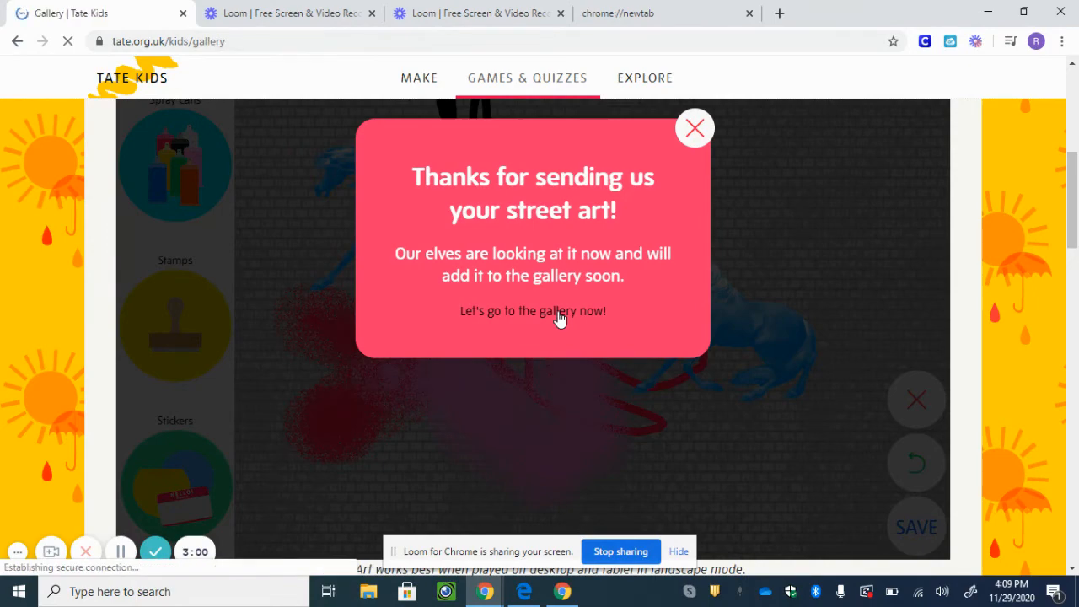
# - Scroll down through the gallery's rows of children's submitted artworks
pyautogui.click(532, 310)
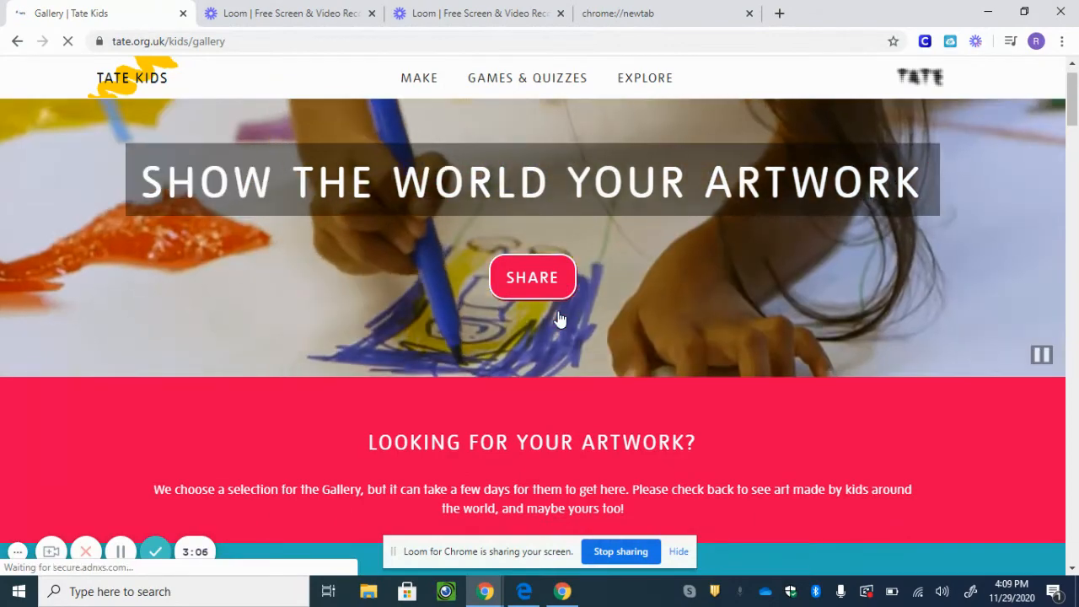
pyautogui.scroll(-3)
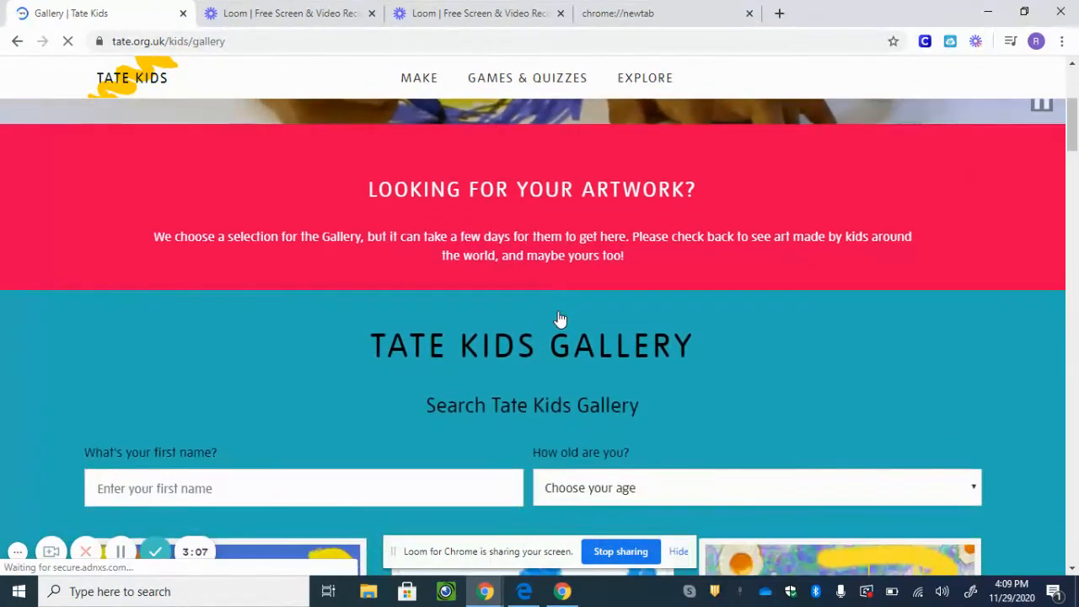
pyautogui.scroll(-3)
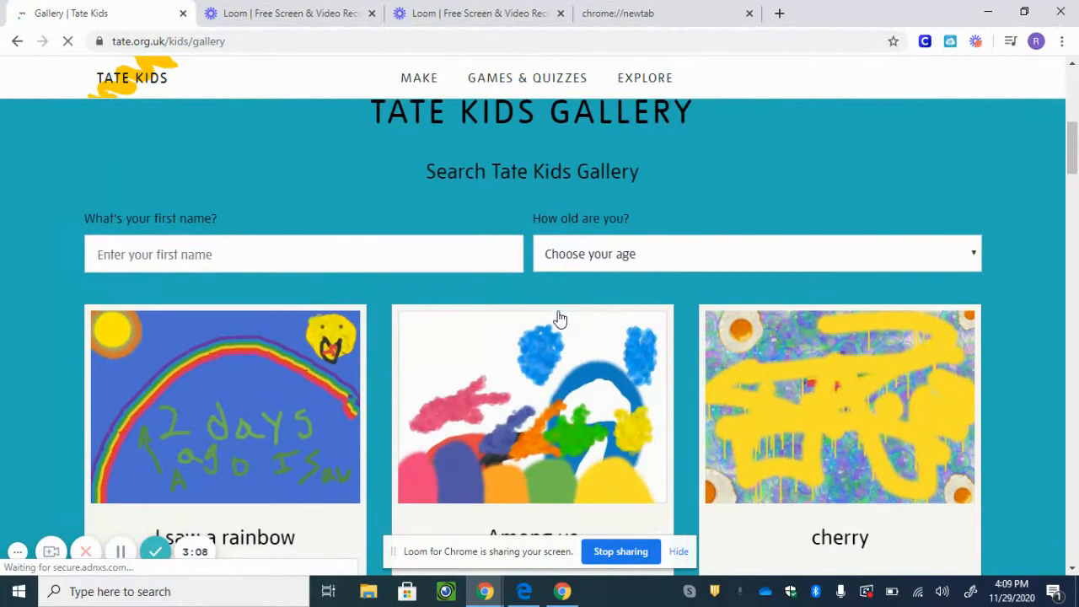
pyautogui.scroll(-3)
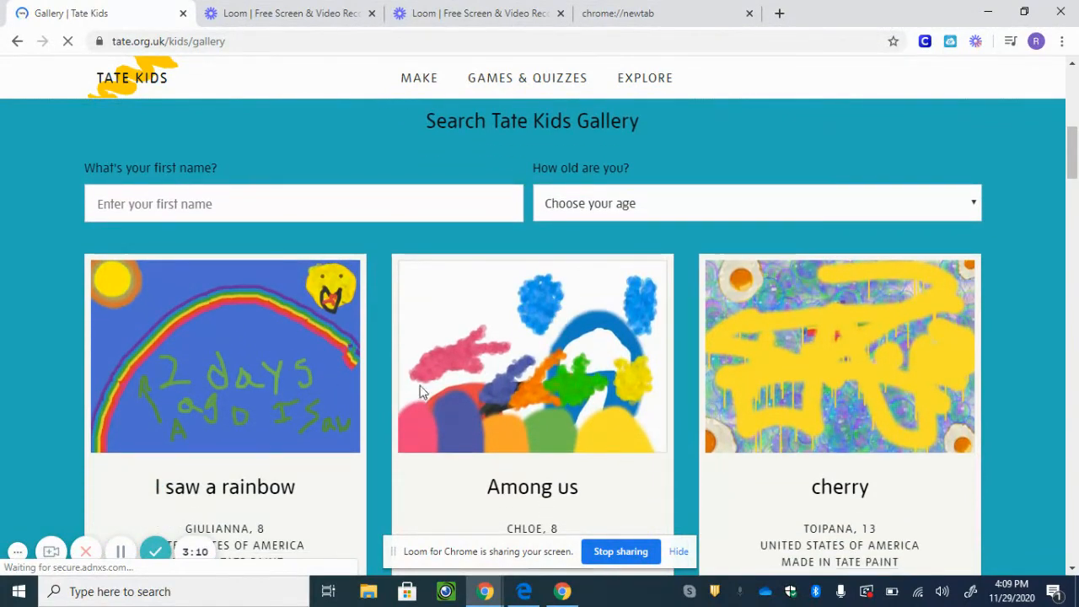
pyautogui.scroll(-3)
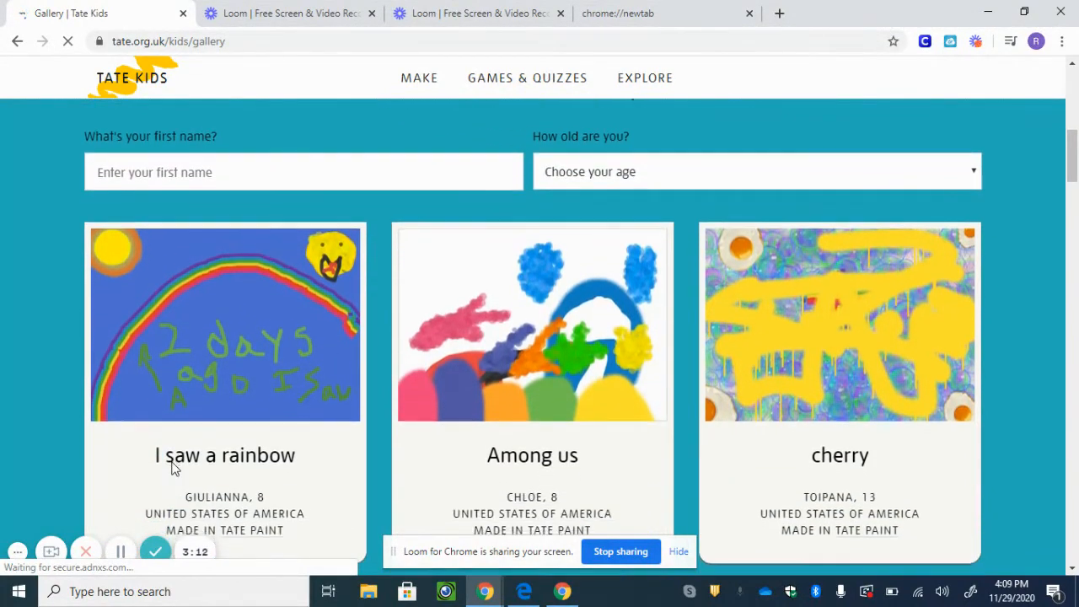
pyautogui.scroll(-3)
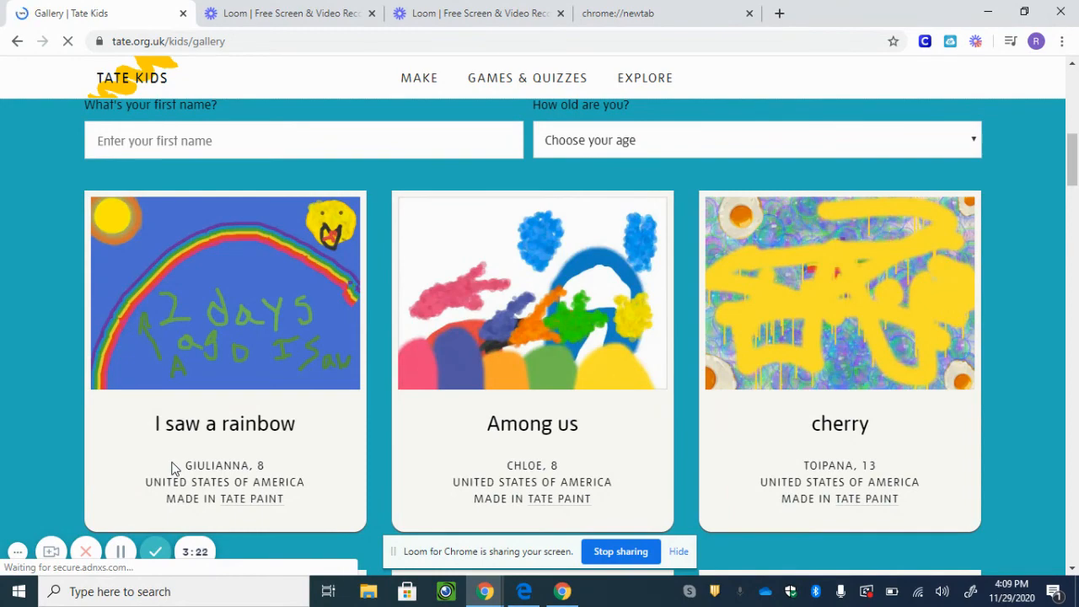
pyautogui.scroll(-3)
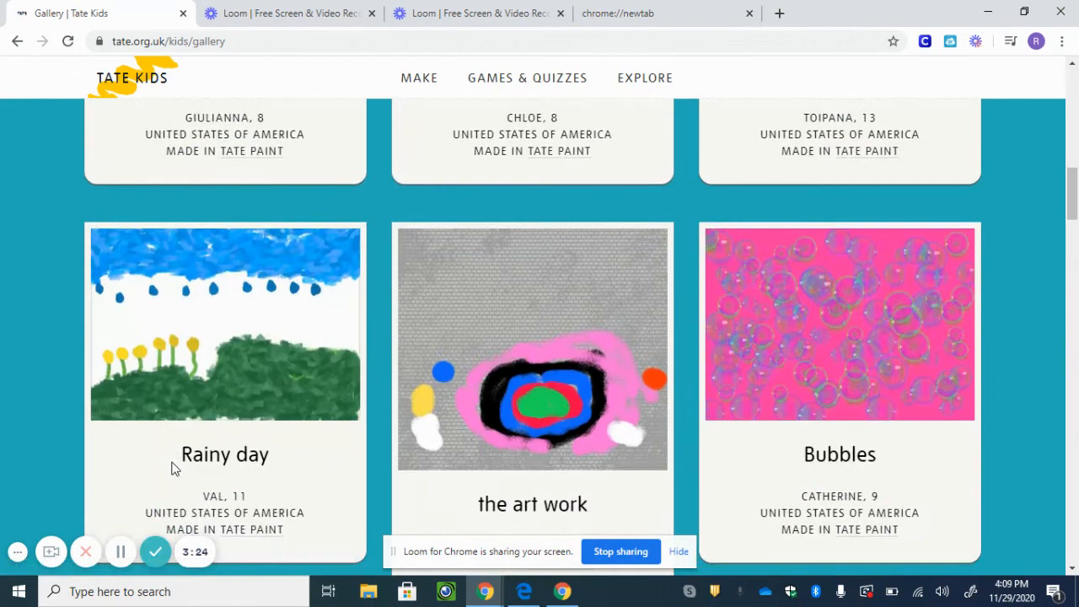
pyautogui.scroll(-3)
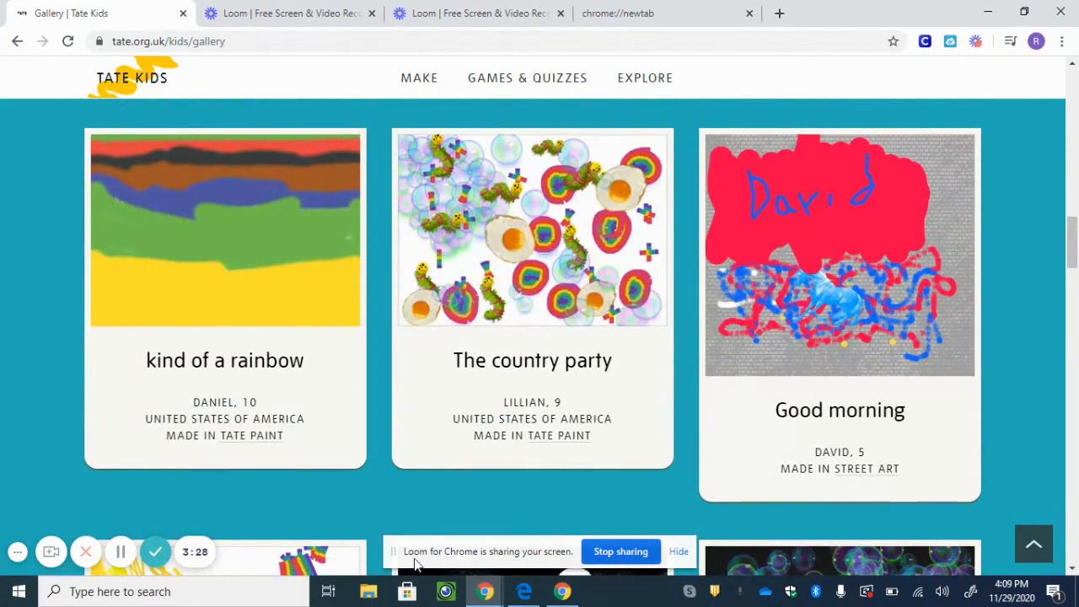
pyautogui.moveTo(327, 498)
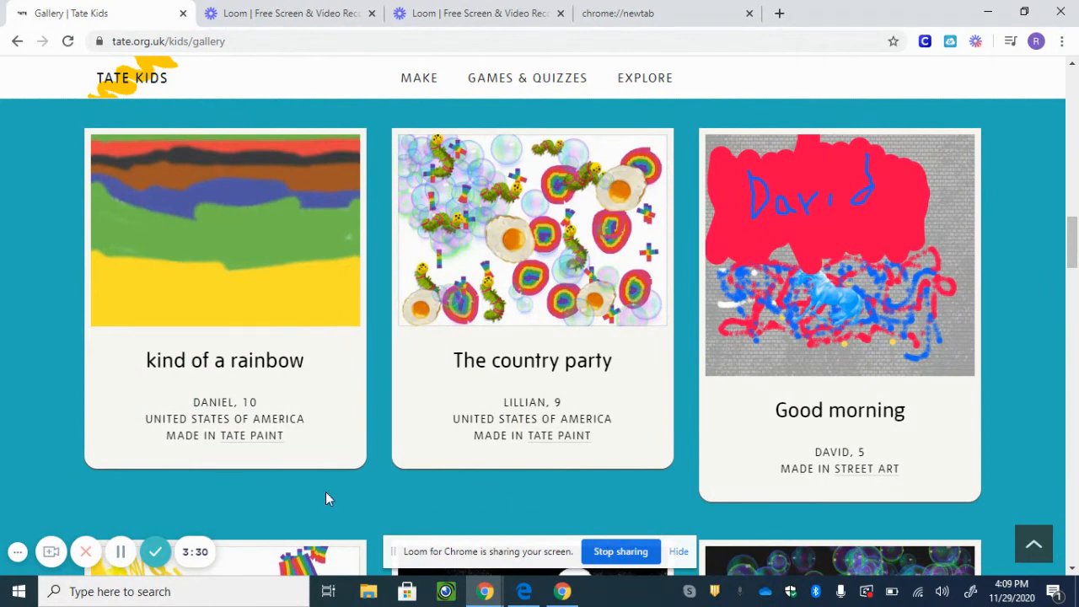
pyautogui.moveTo(194, 510)
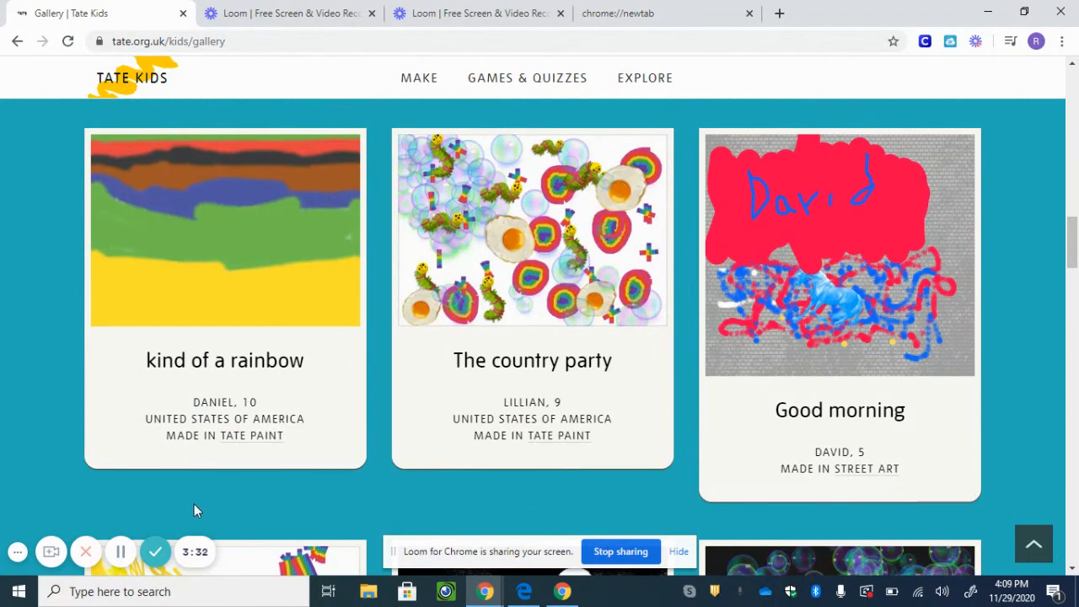